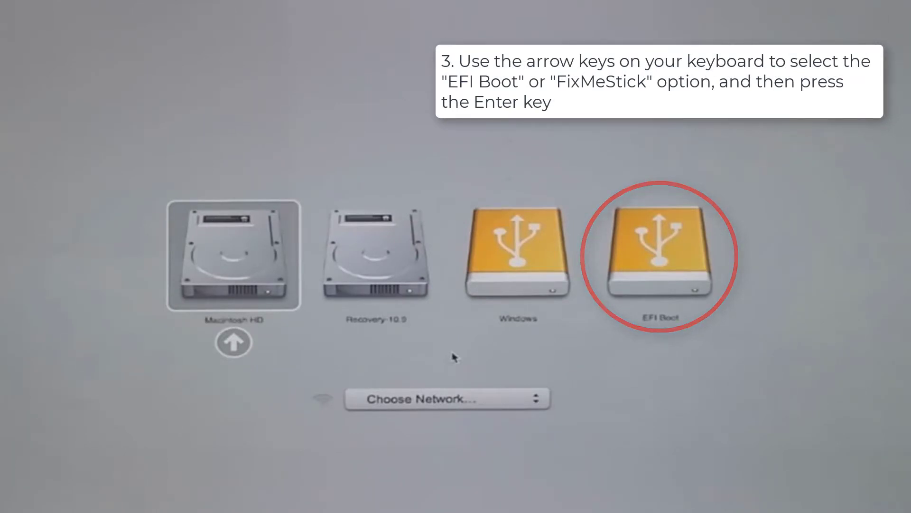
- Boot the Mac from the selected EFI Boot USB drive
{"action": "key", "text": "enter"}
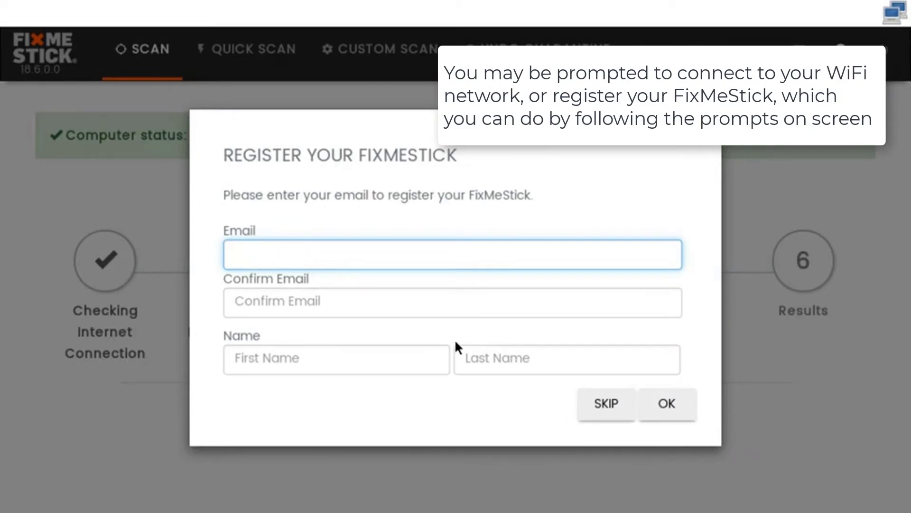
- Skip FixMeStick registration so the scan runs its connection and update checks
{"action": "left_click", "coordinate": [605, 404]}
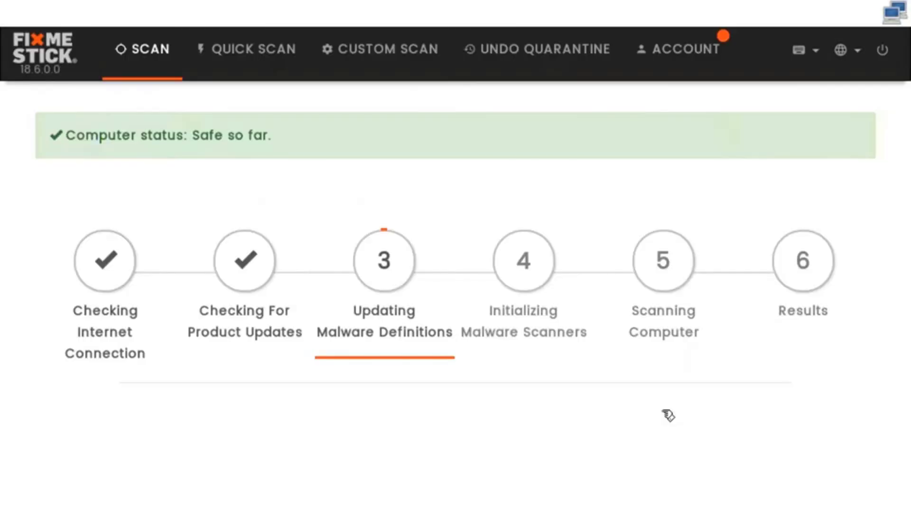